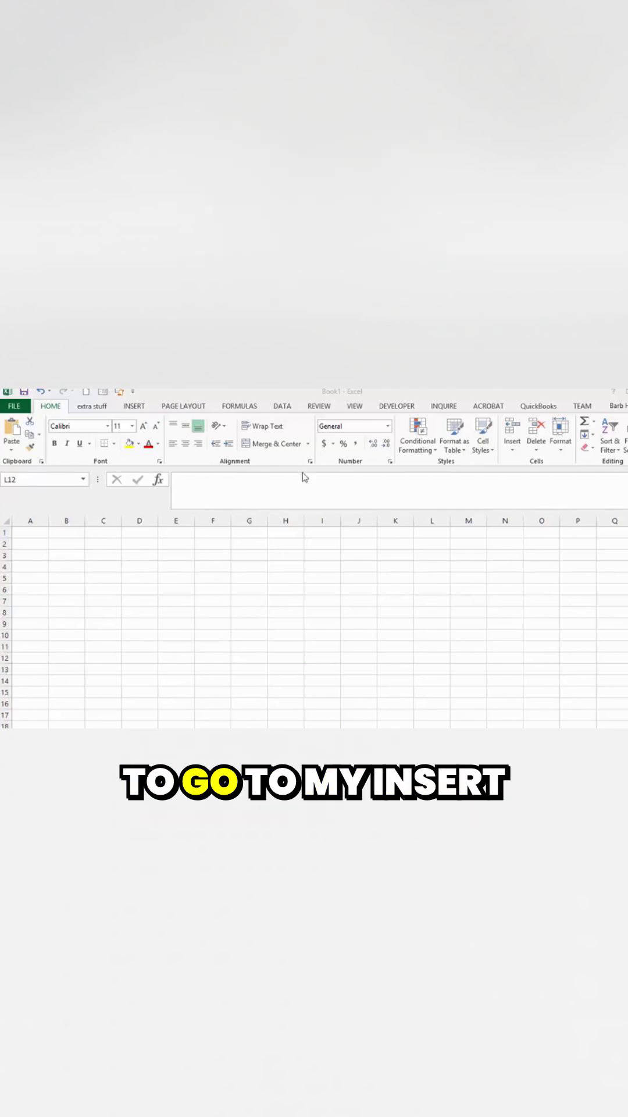
# Step: Show the ribbon's insert commands for the blank workbook
pyautogui.click(133, 406)
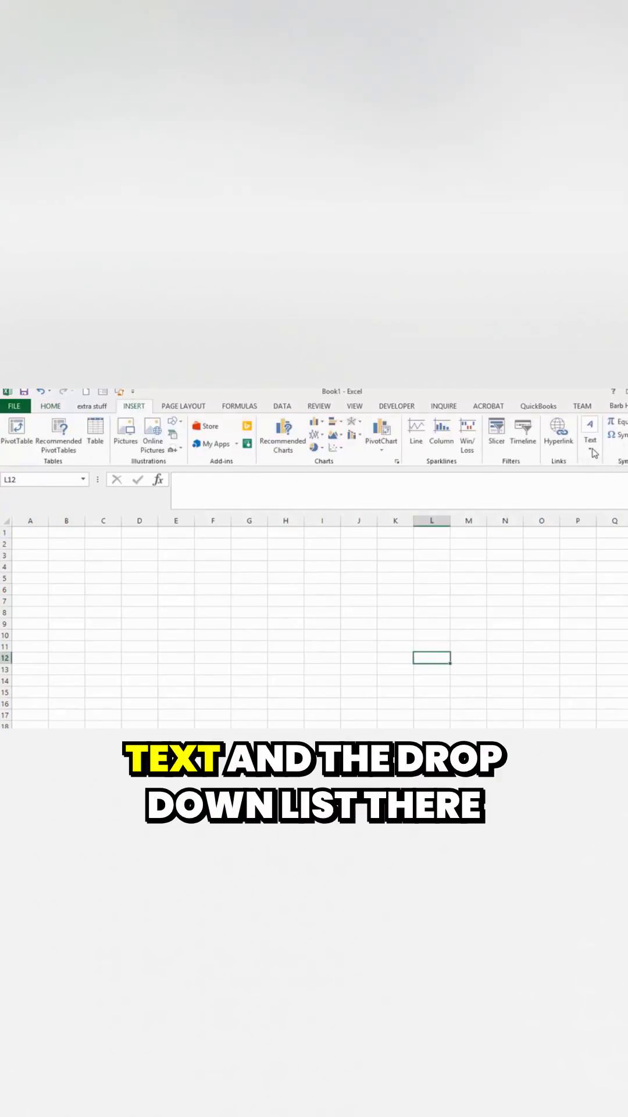
pyautogui.click(589, 436)
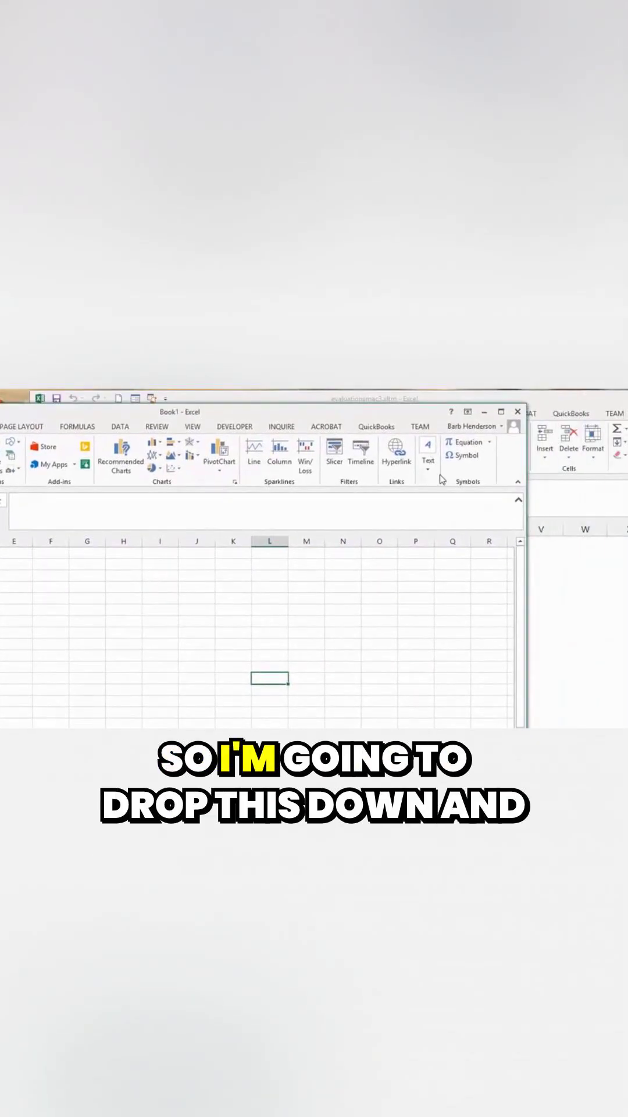
# Step: Start inserting an embedded object from the Text options, reaching the Object dialog
pyautogui.click(427, 453)
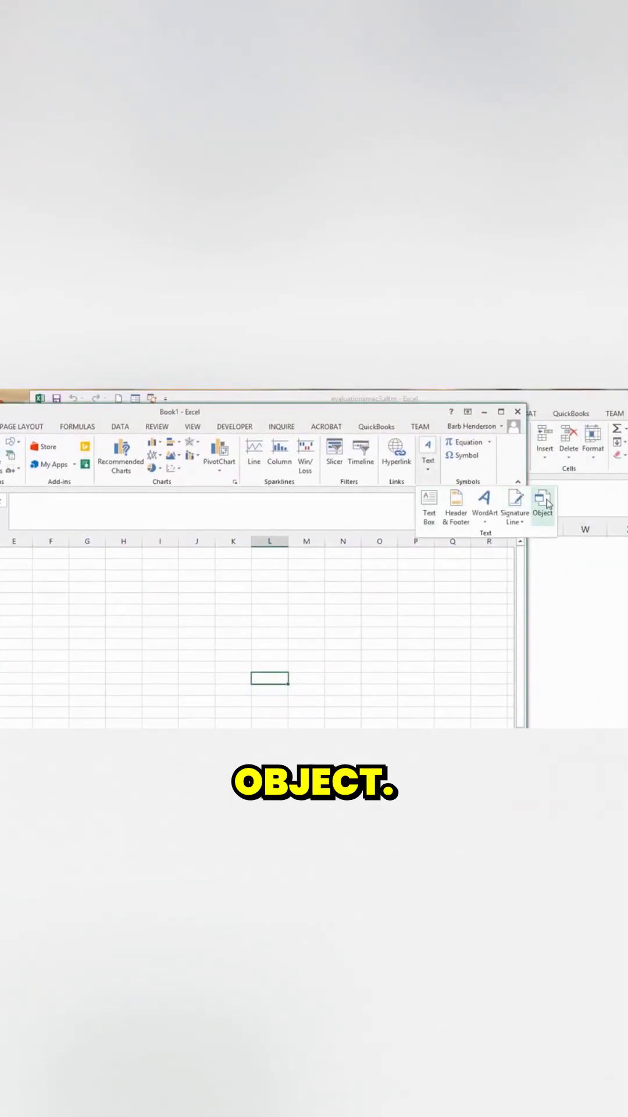
pyautogui.click(542, 502)
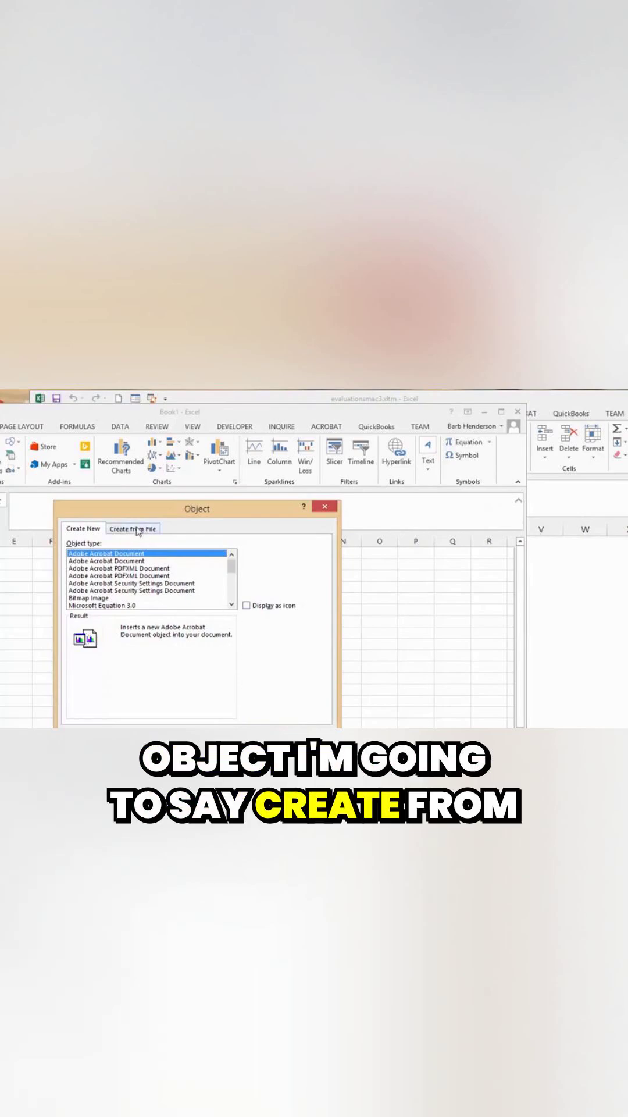
# Step: Set the Object dialog to create from file and browse for instruction.pptx
pyautogui.click(133, 527)
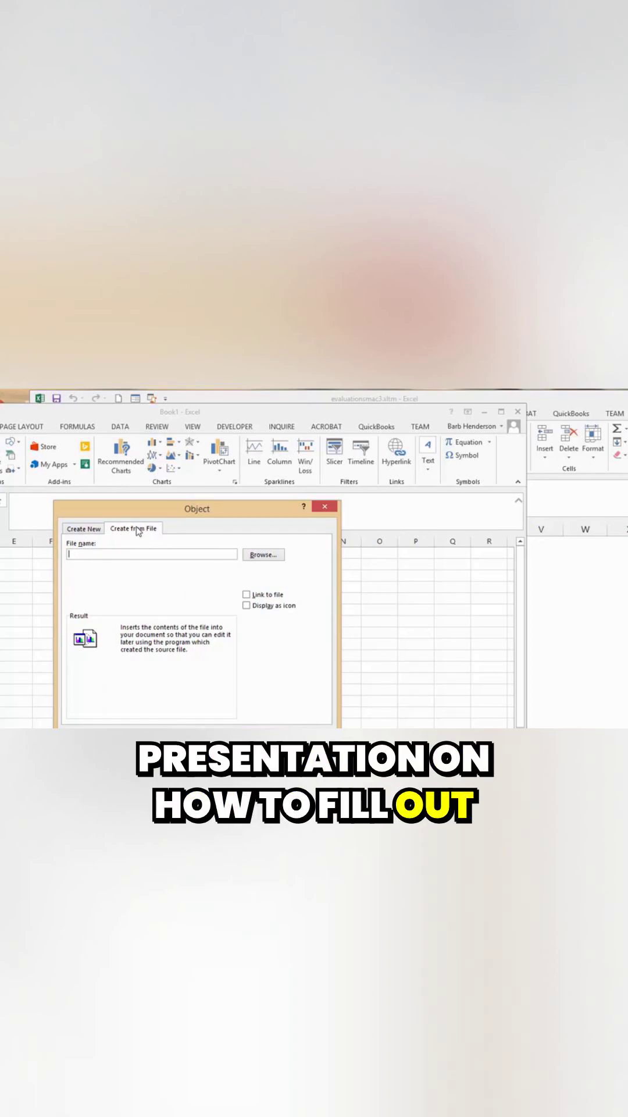
pyautogui.moveTo(178, 546)
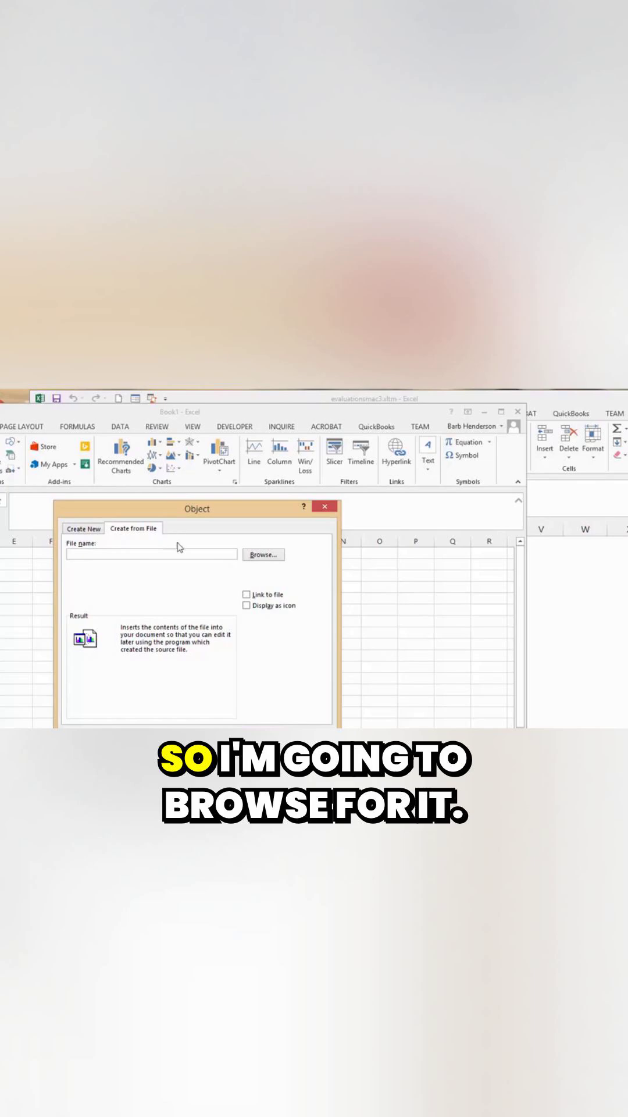
pyautogui.click(263, 554)
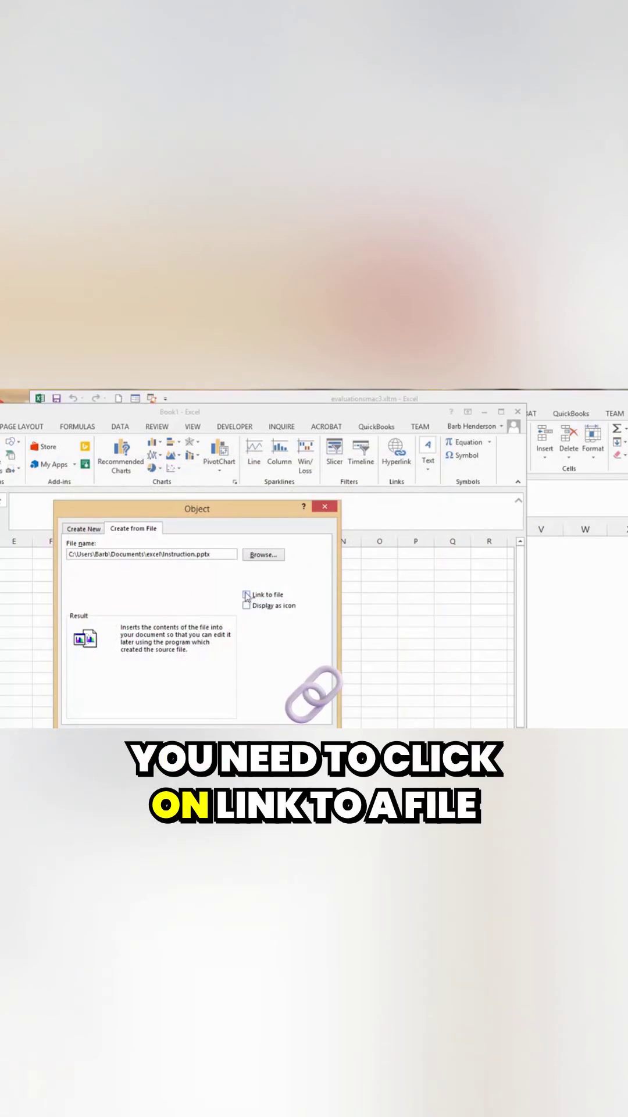
# Step: Turn on Link to file and Display as icon for the inserted presentation
pyautogui.click(247, 593)
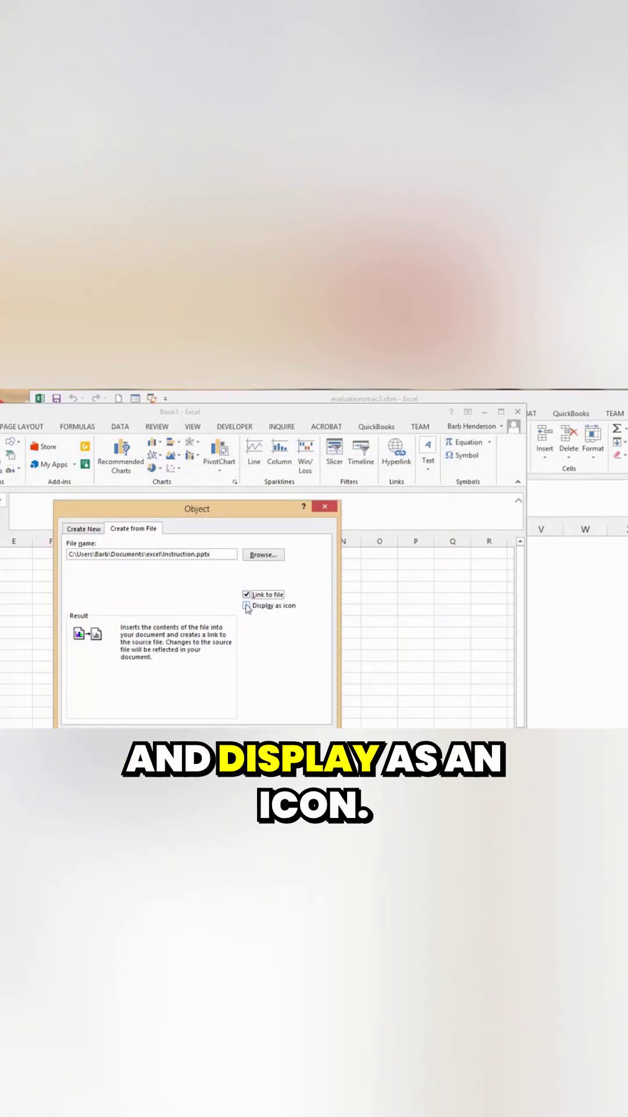
pyautogui.click(247, 605)
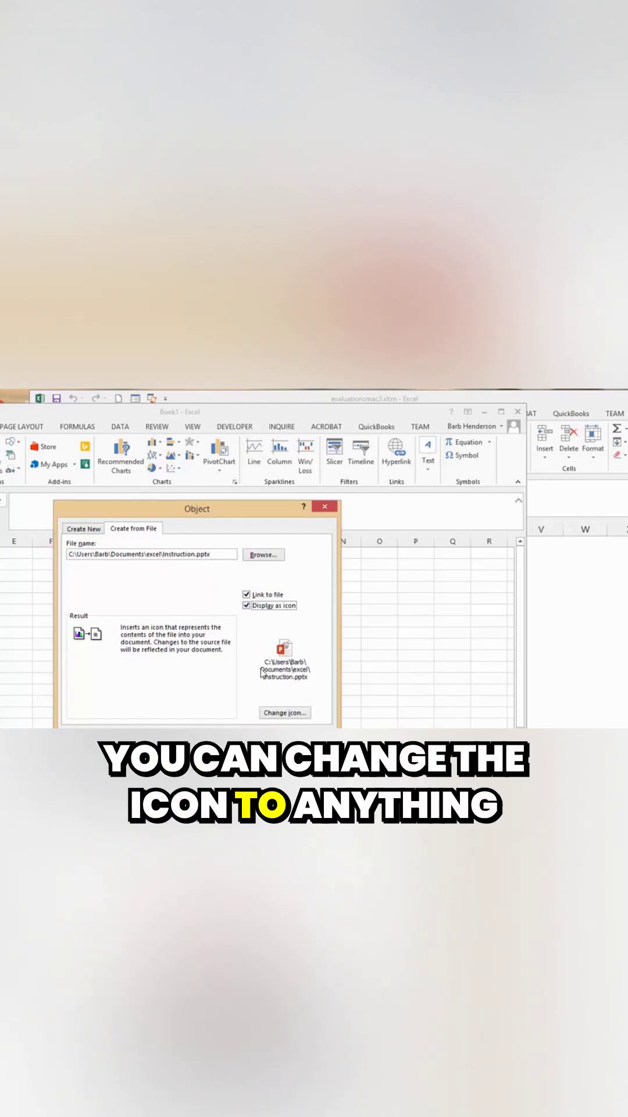